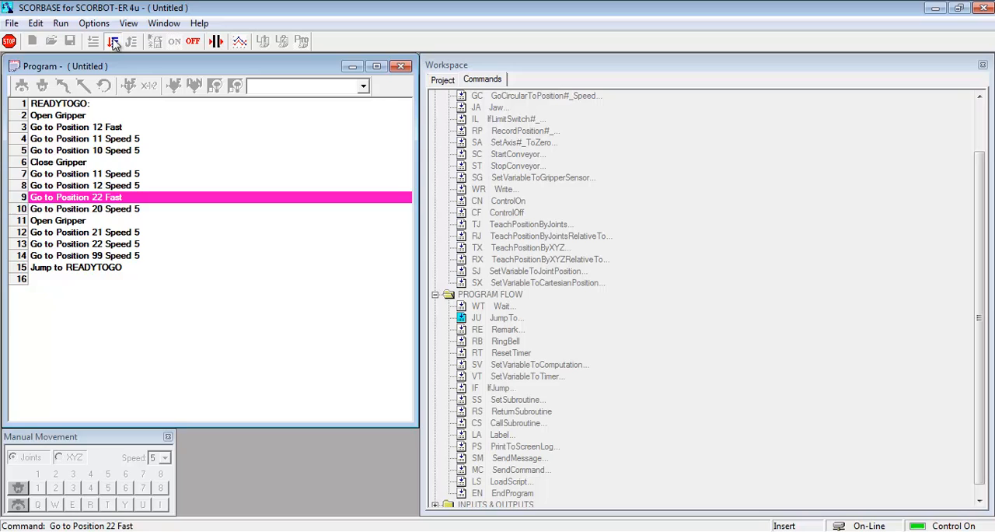
# Halt the running 15-line READYTOGO program from the toolbar
pyautogui.click(57, 220)
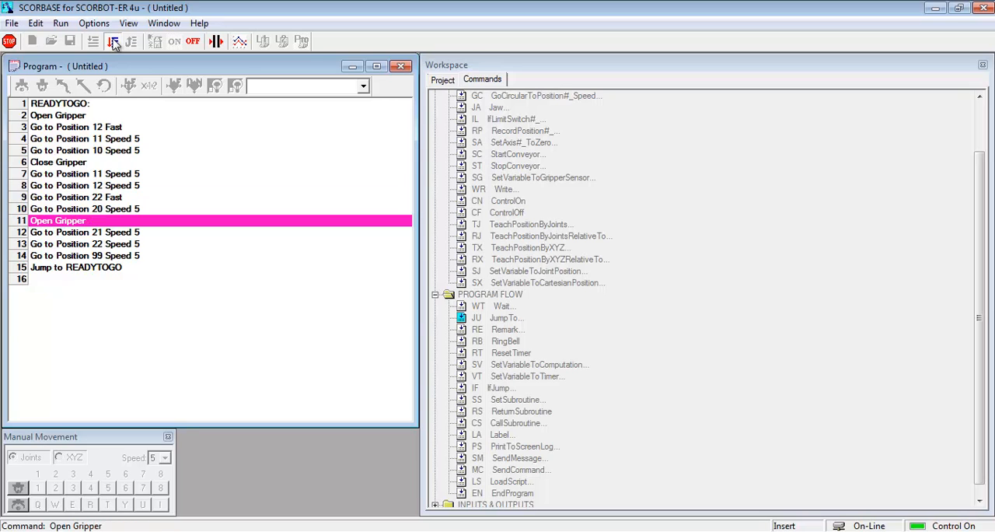
pyautogui.click(85, 232)
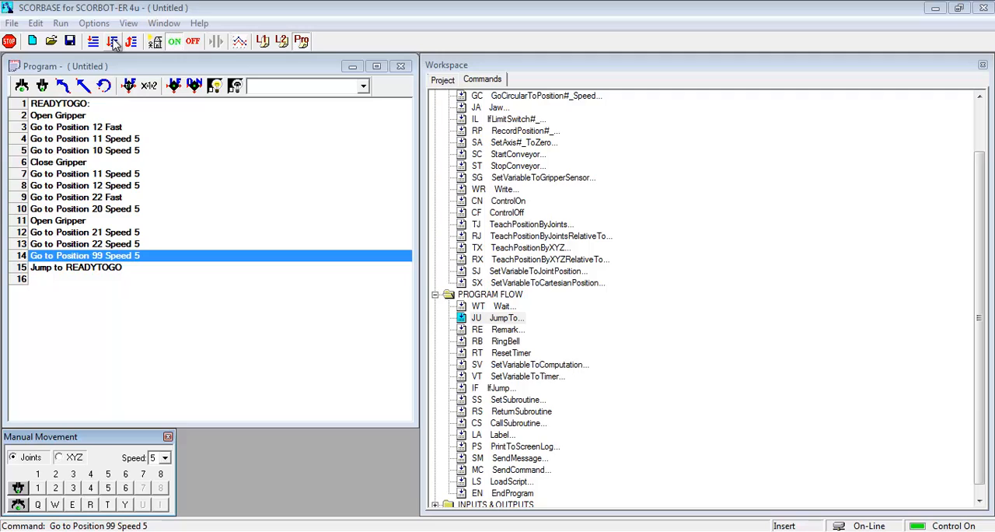
pyautogui.moveTo(478, 350)
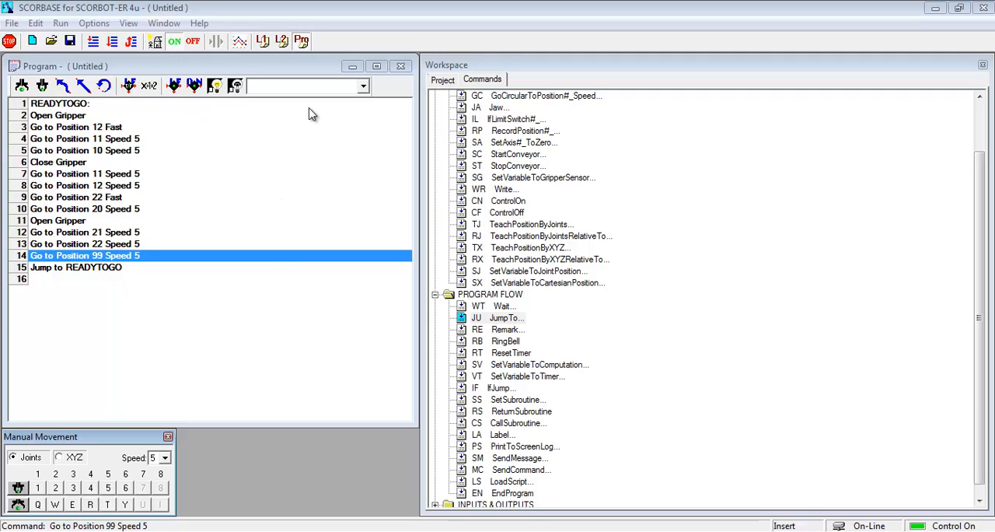
# Show the Digital Inputs 1-8 dialog bar from the View menu
pyautogui.click(128, 23)
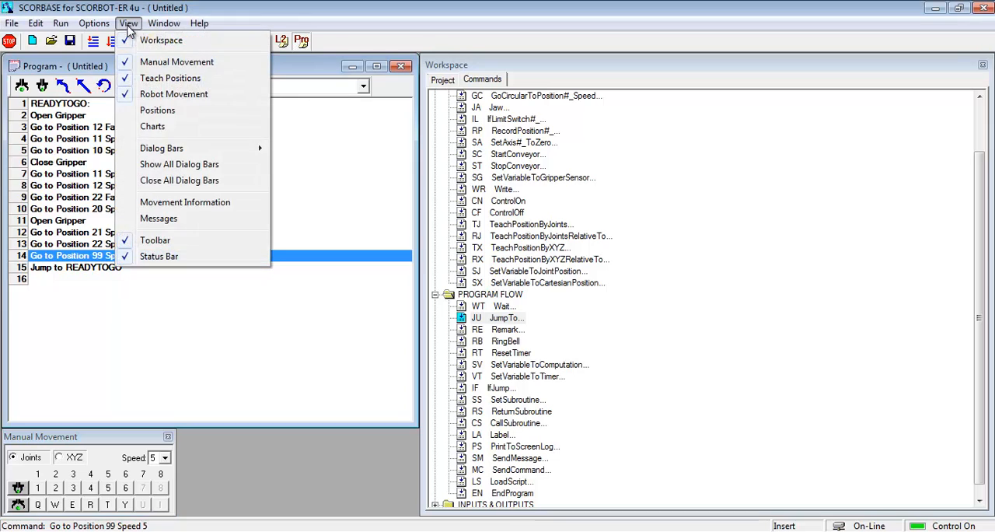
pyautogui.moveTo(185, 202)
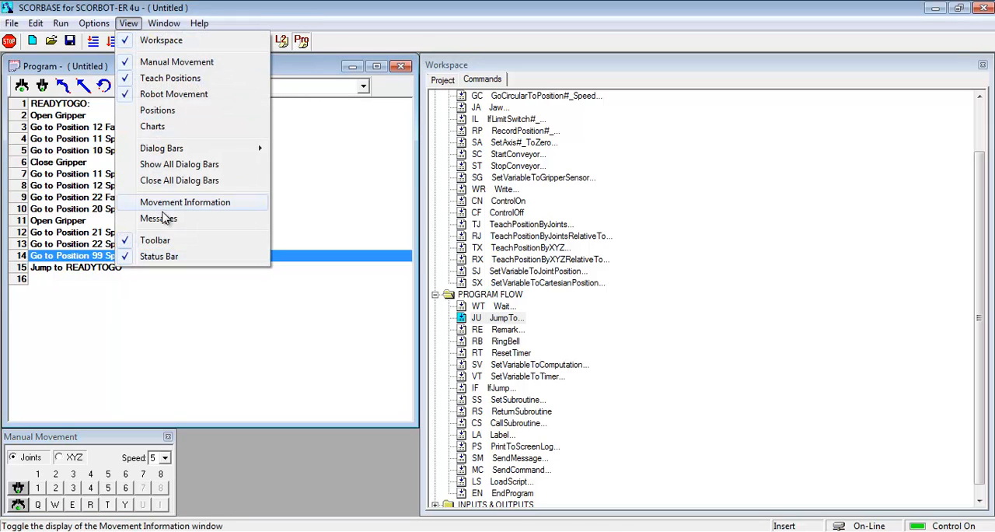
pyautogui.moveTo(161, 147)
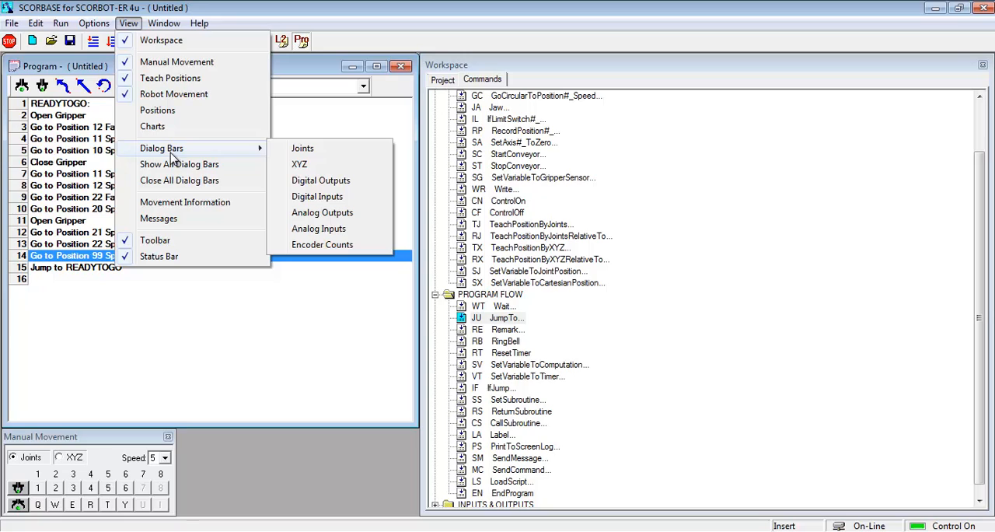
pyautogui.moveTo(316, 196)
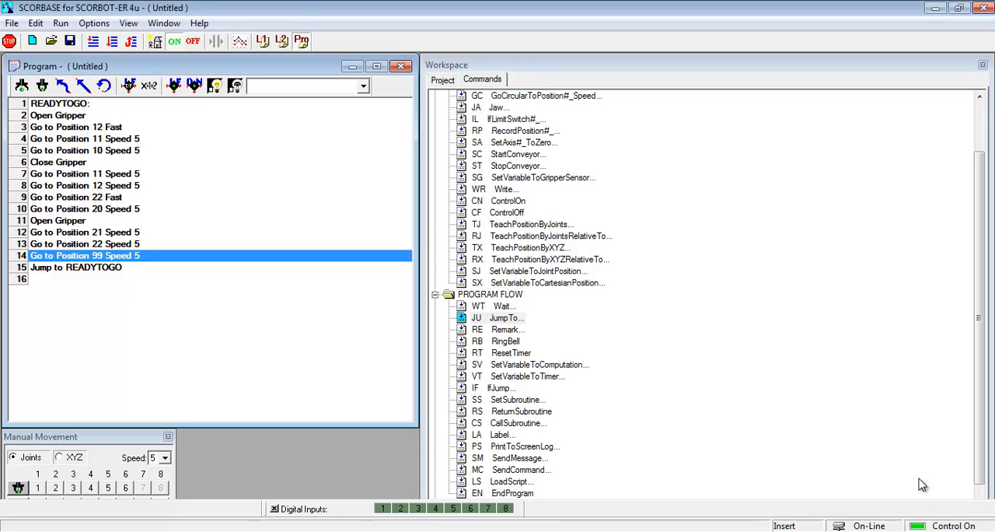
pyautogui.moveTo(631, 514)
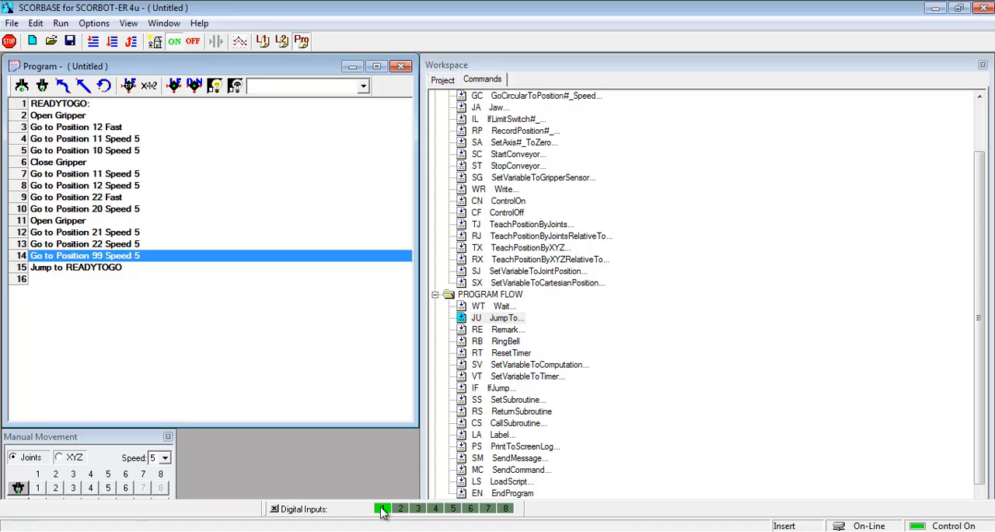
pyautogui.moveTo(389, 510)
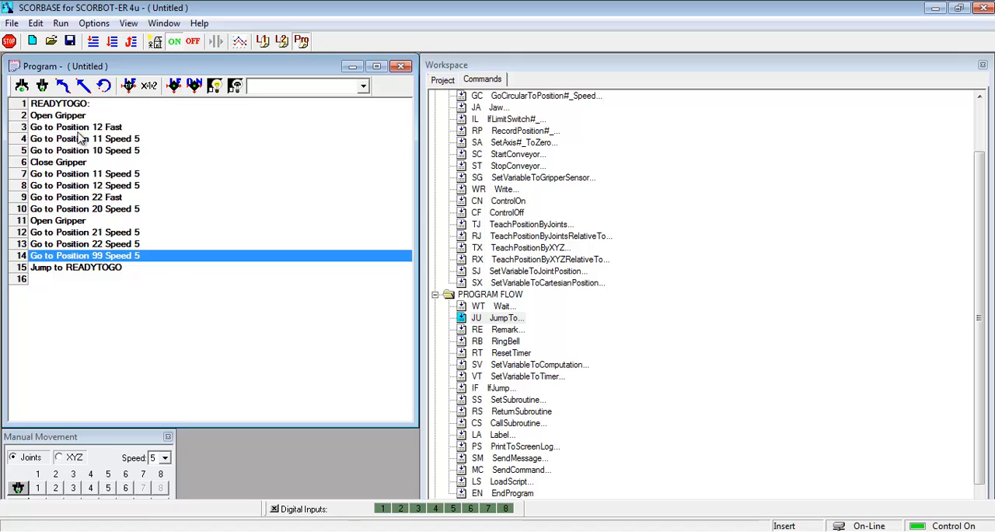
# Start a new empty untitled program with a blank line 1
pyautogui.click(58, 115)
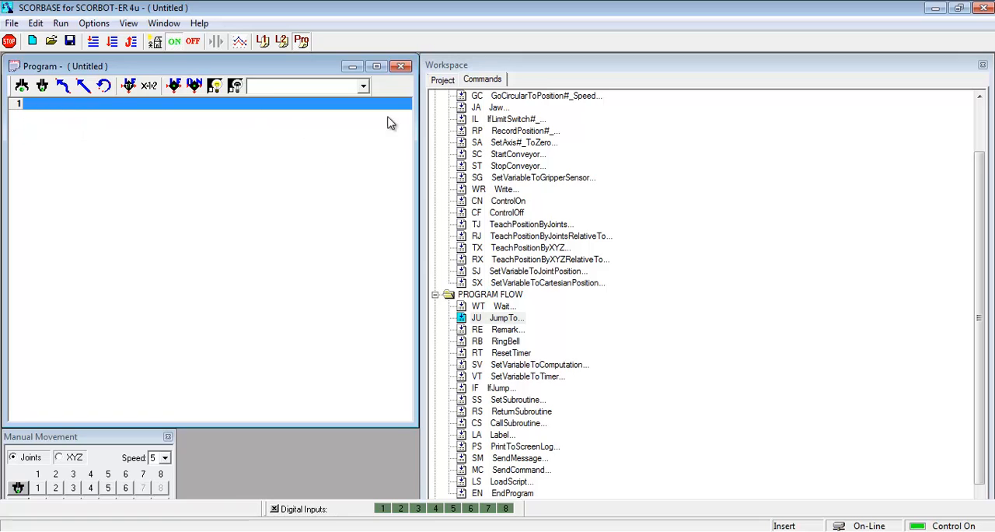
pyautogui.moveTo(509, 224)
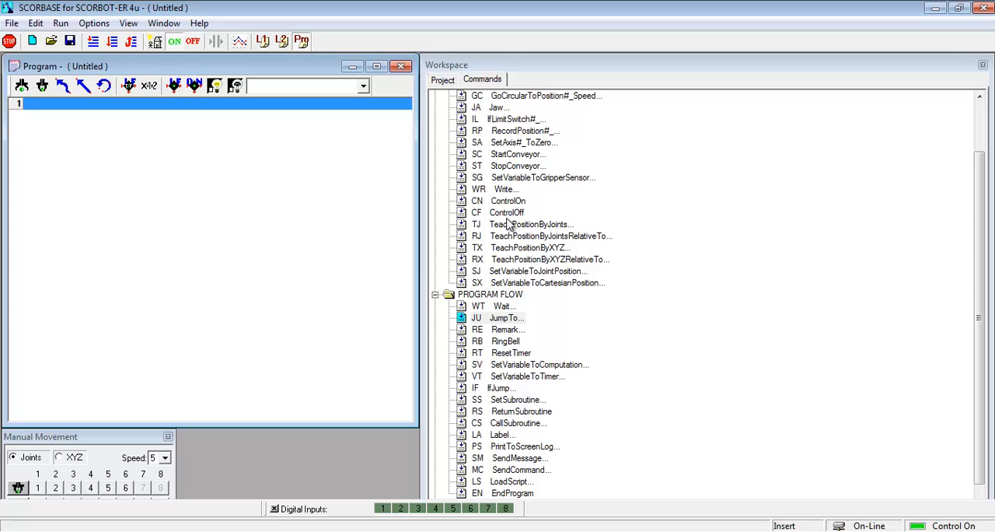
pyautogui.moveTo(506, 328)
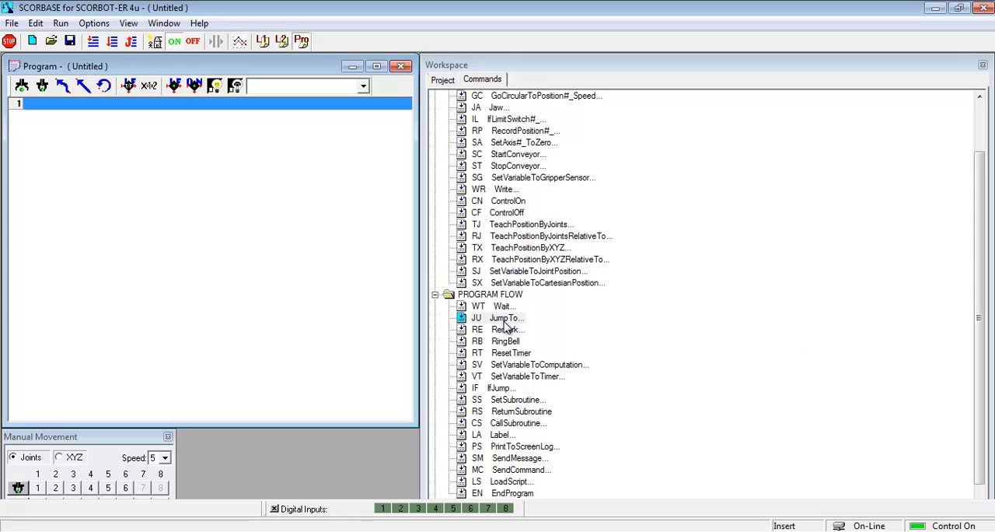
pyautogui.moveTo(509, 327)
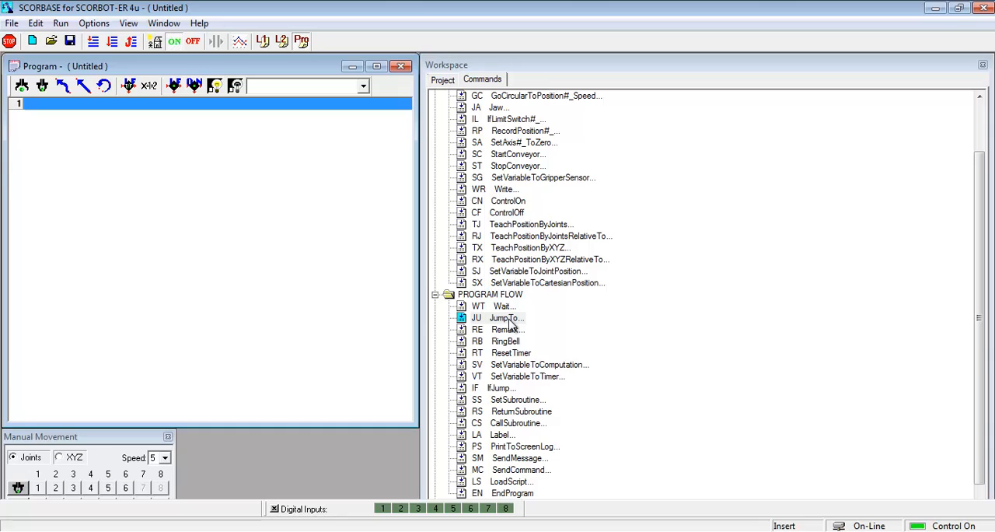
# Add the label HANGINGAROUND as line 1 of the program
pyautogui.click(501, 433)
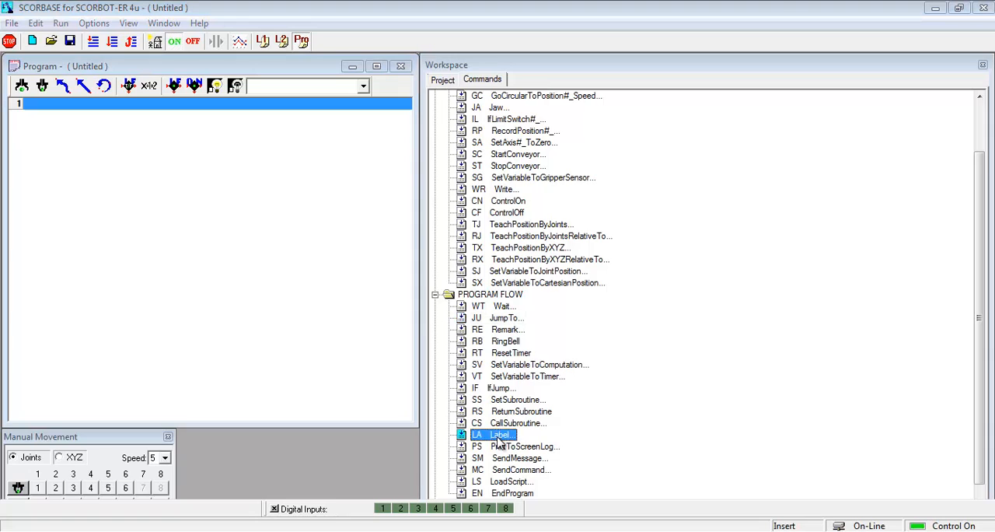
pyautogui.doubleClick(500, 434)
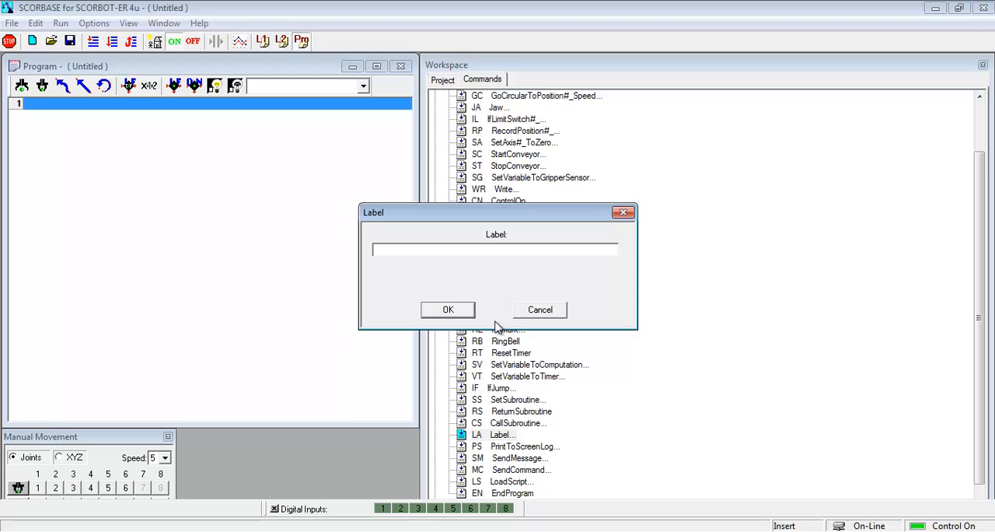
pyautogui.write('w')
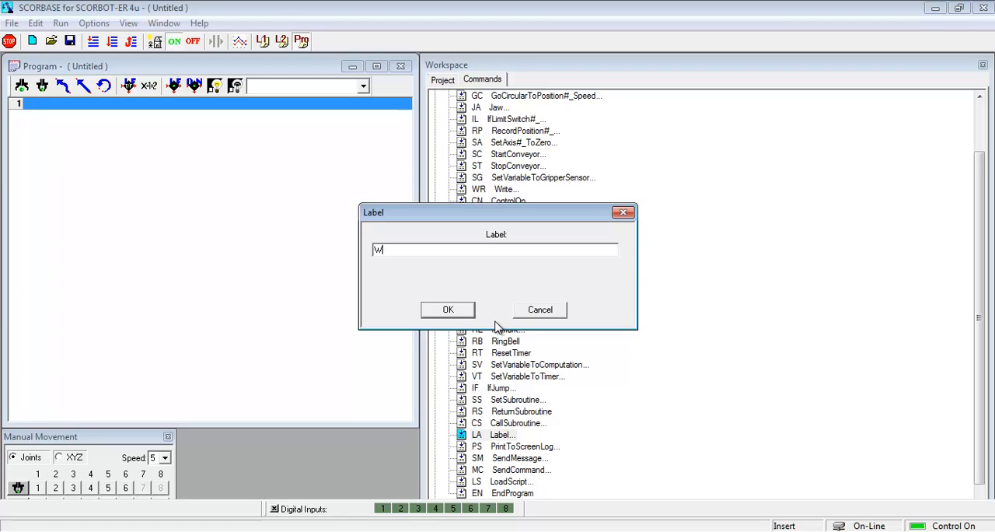
pyautogui.write('HANGININ')
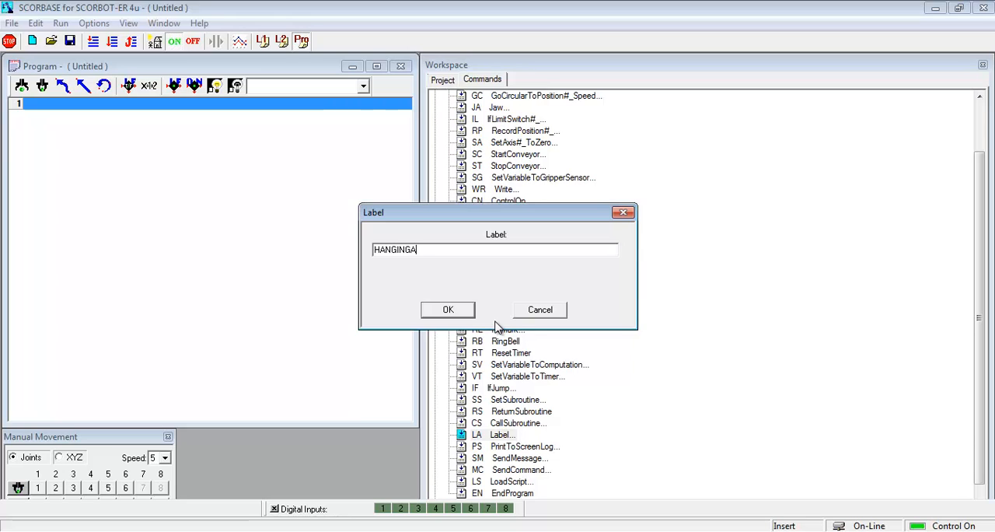
pyautogui.click(448, 309)
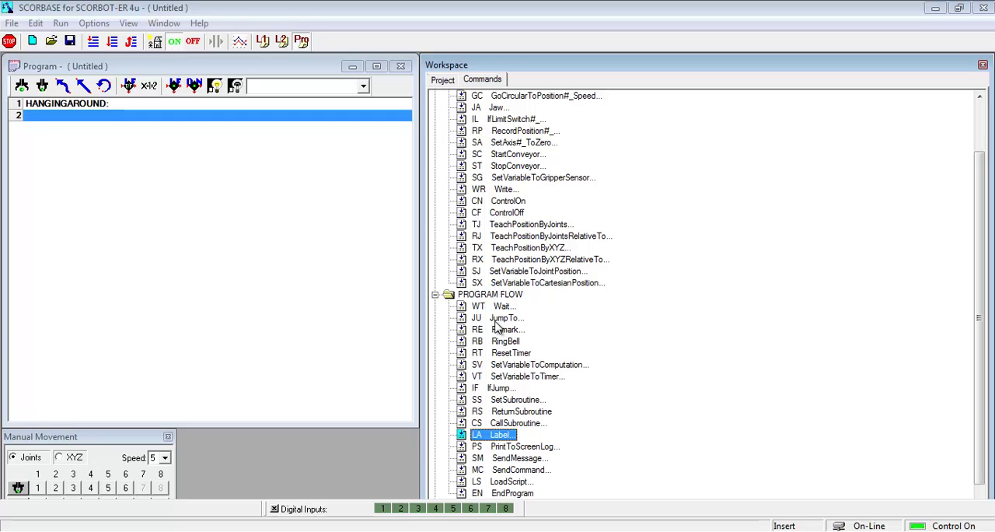
pyautogui.moveTo(427, 262)
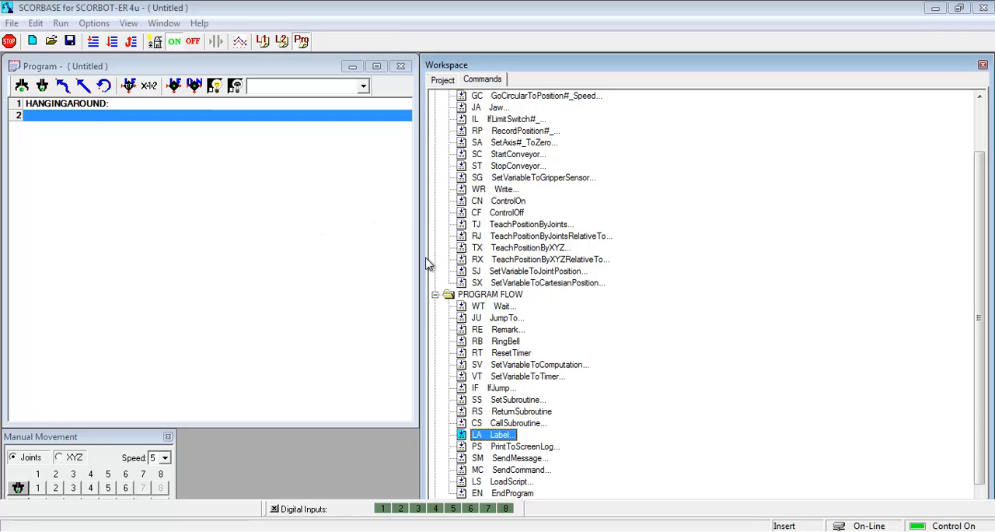
pyautogui.moveTo(519, 391)
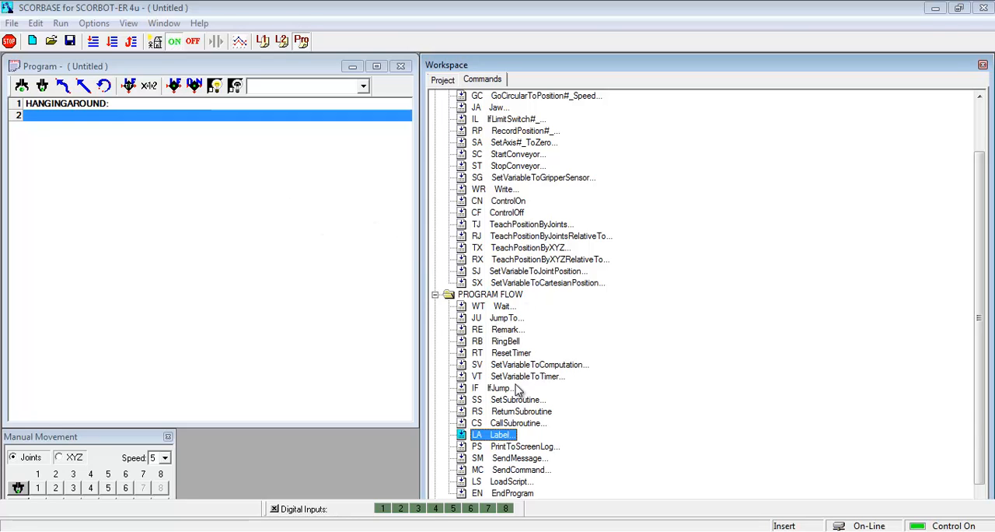
# Add line 2: If Input 1 On Jump to SWITCH1
pyautogui.click(500, 388)
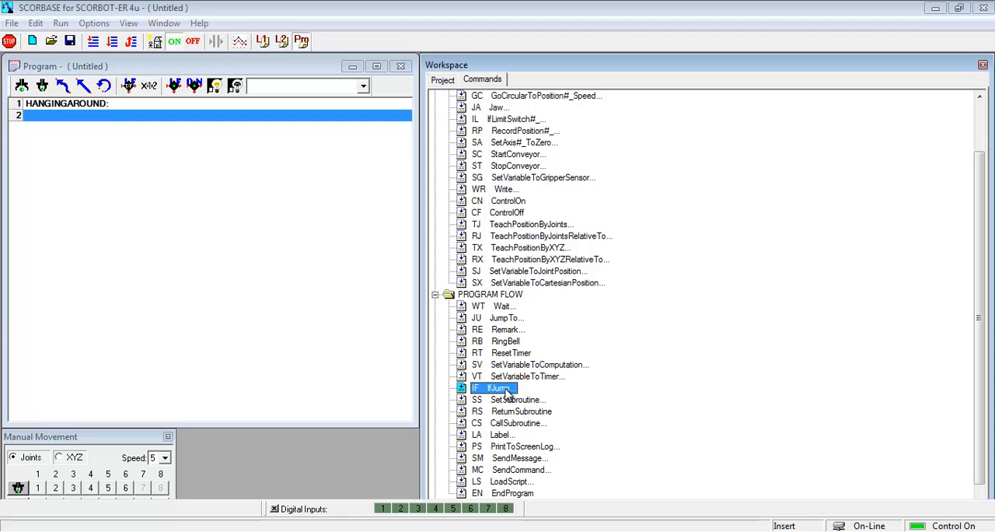
pyautogui.moveTo(495, 389)
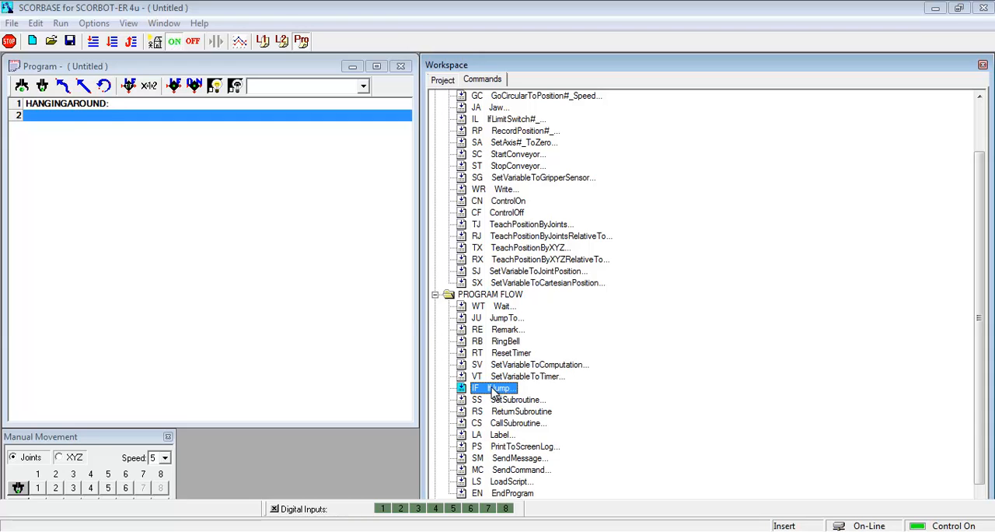
pyautogui.doubleClick(501, 387)
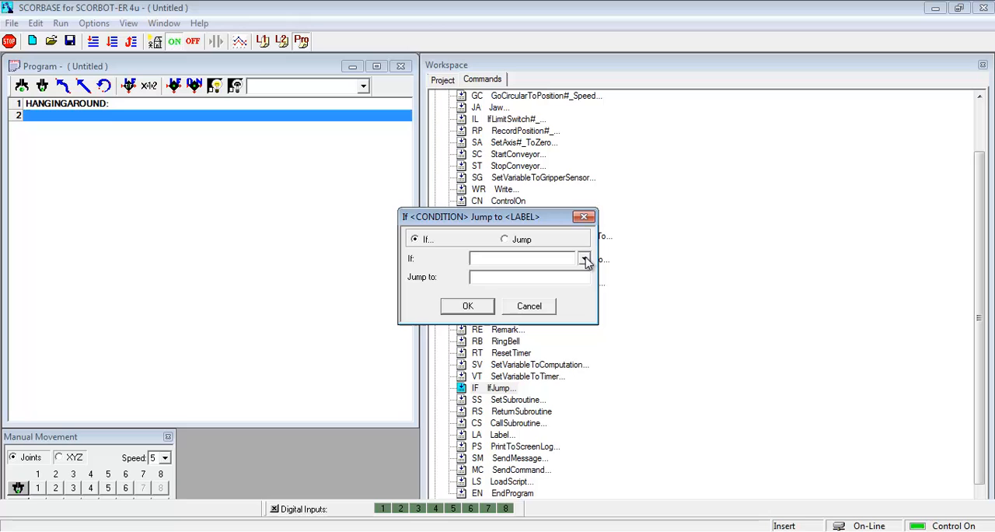
pyautogui.click(584, 258)
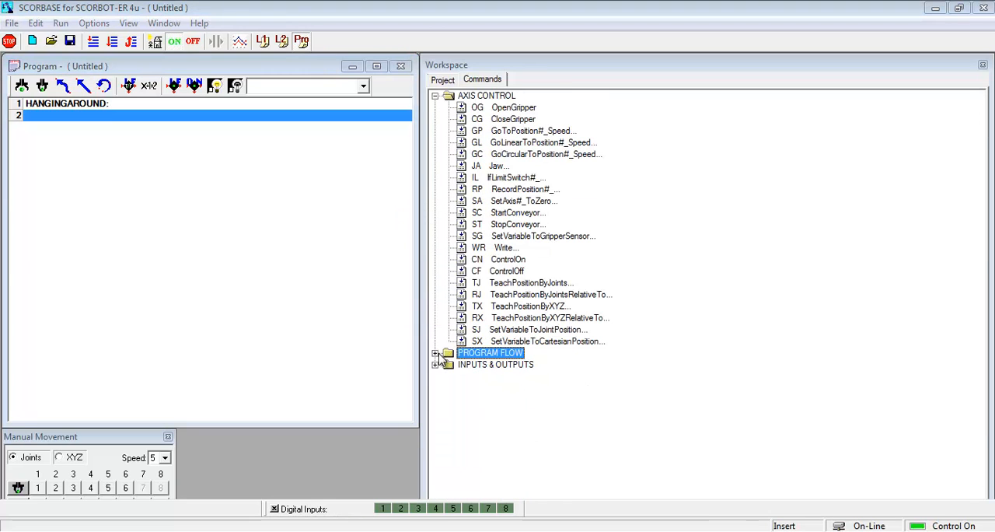
pyautogui.click(442, 364)
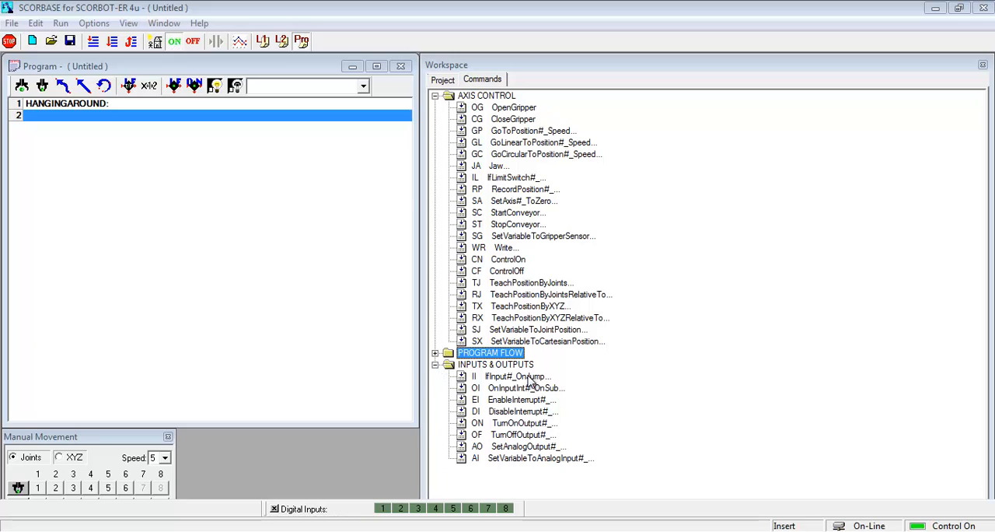
pyautogui.doubleClick(517, 377)
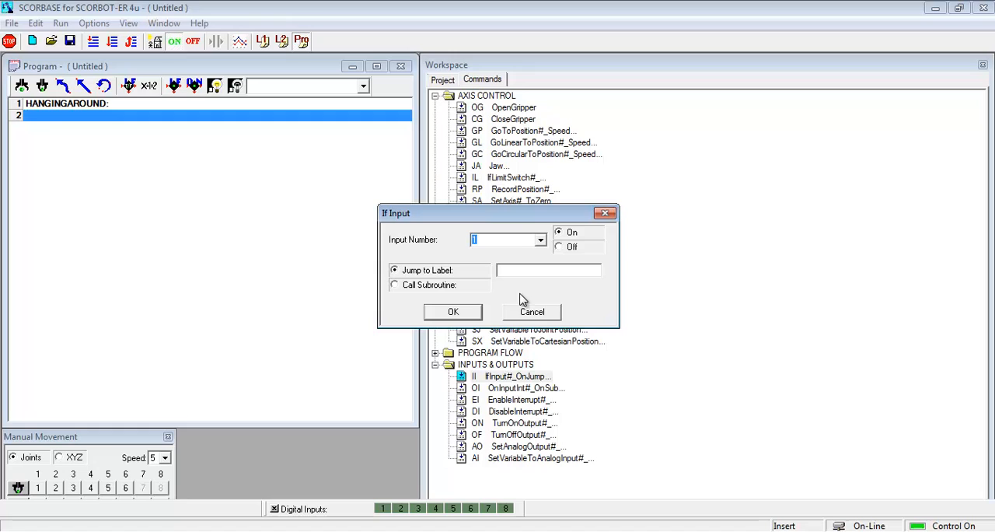
pyautogui.write('SW')
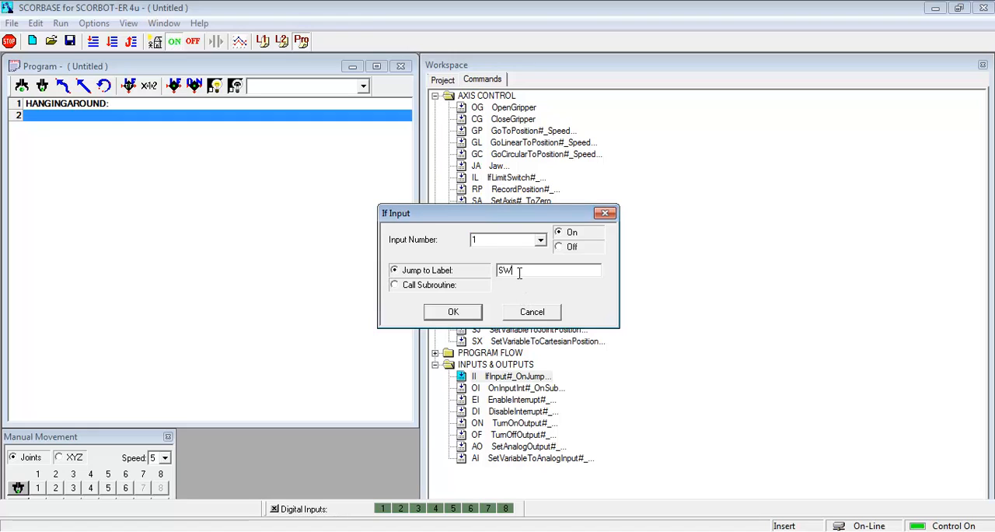
pyautogui.write('ITCH1')
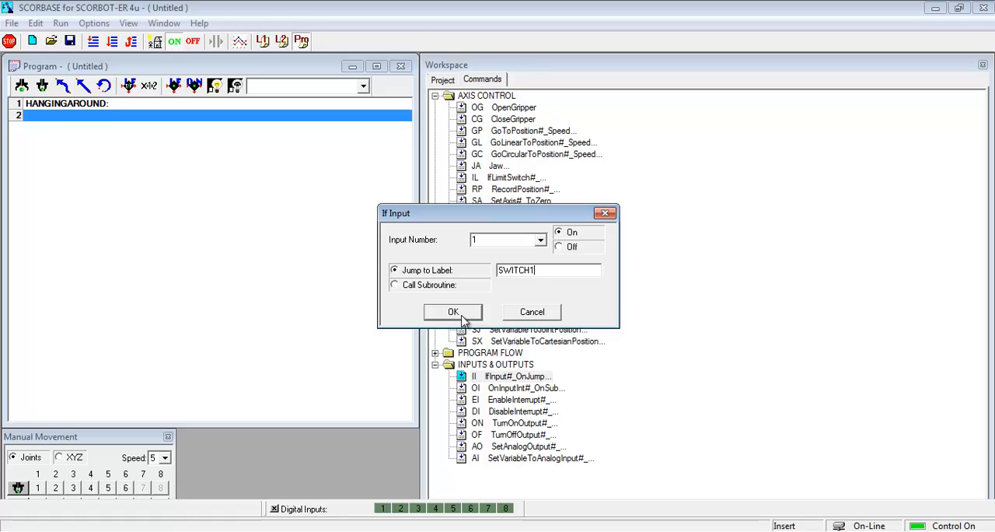
pyautogui.click(453, 312)
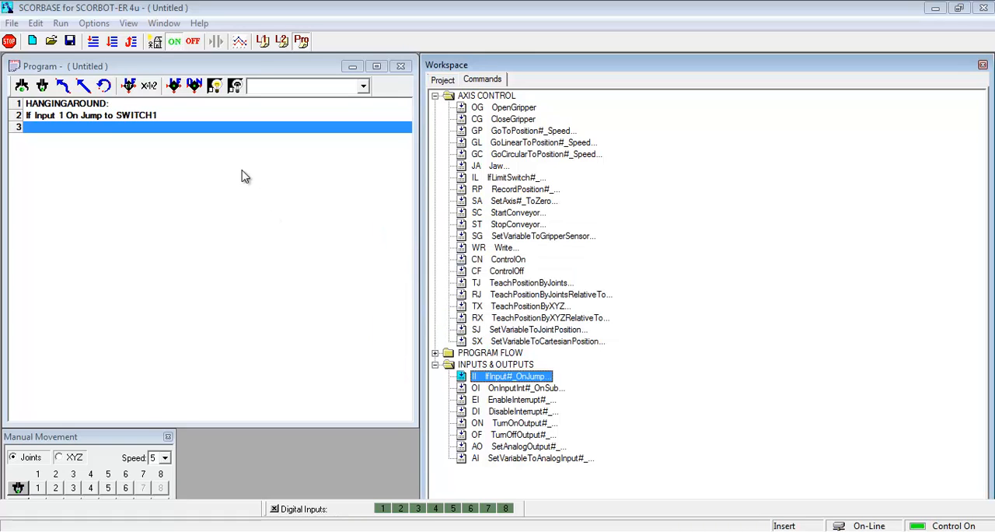
pyautogui.moveTo(457, 205)
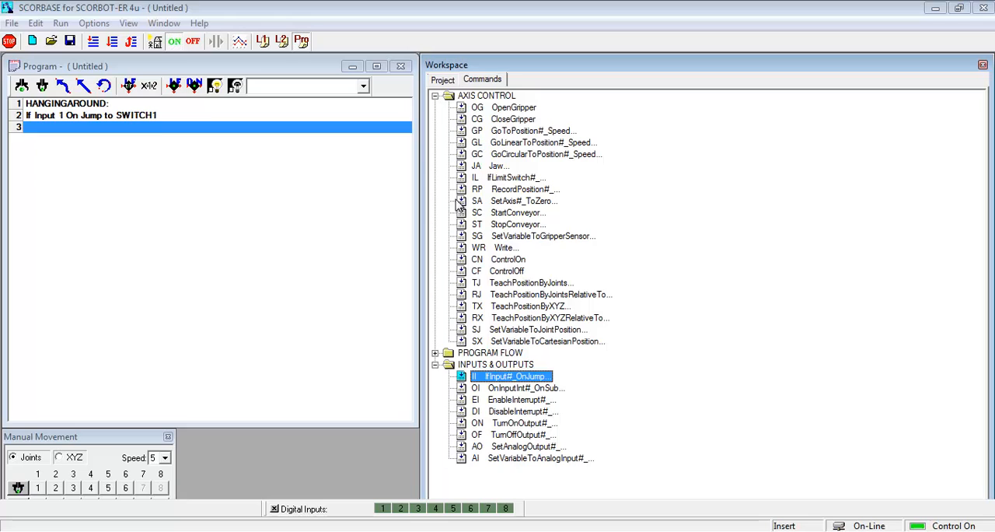
# Add line 3: Jump to HANGINGAROUND, closing the wait loop
pyautogui.doubleClick(513, 375)
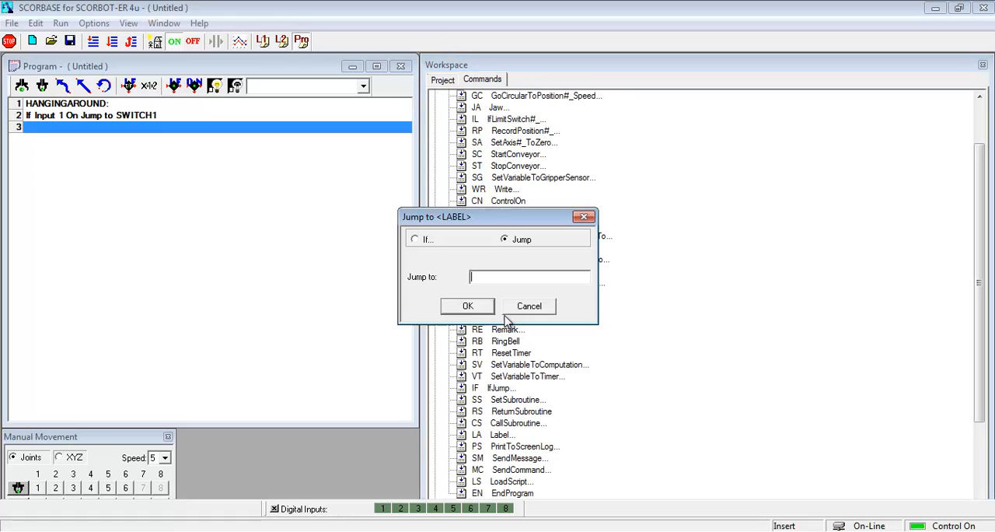
pyautogui.write('HANGINGAR')
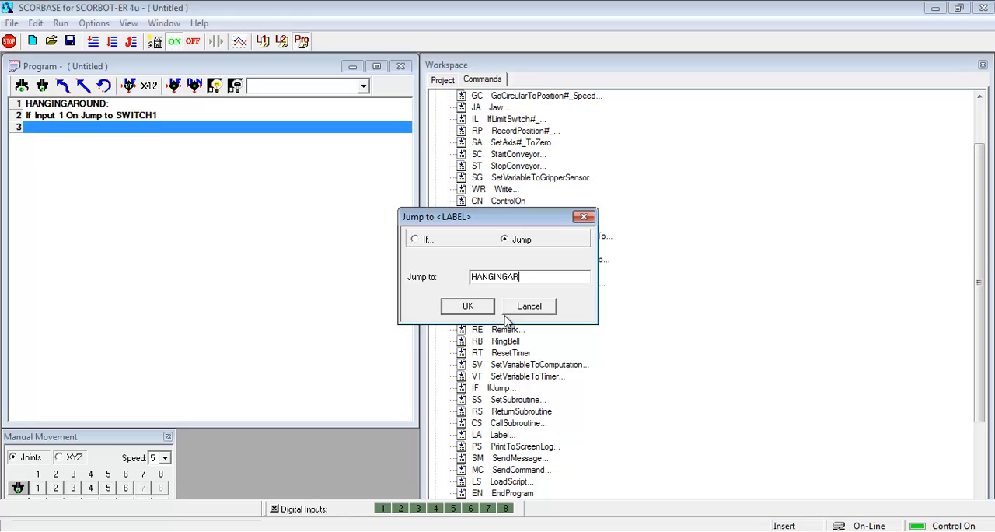
pyautogui.write('OUND')
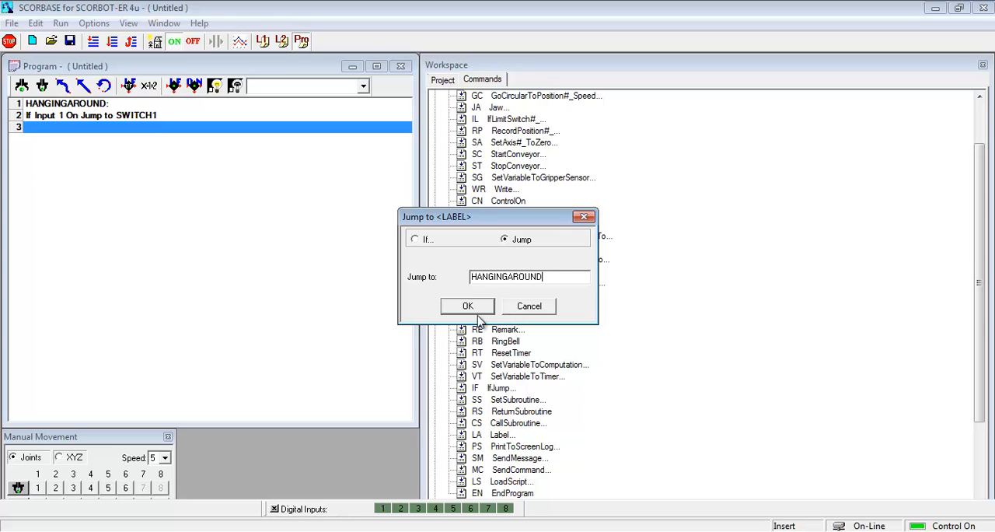
pyautogui.click(467, 306)
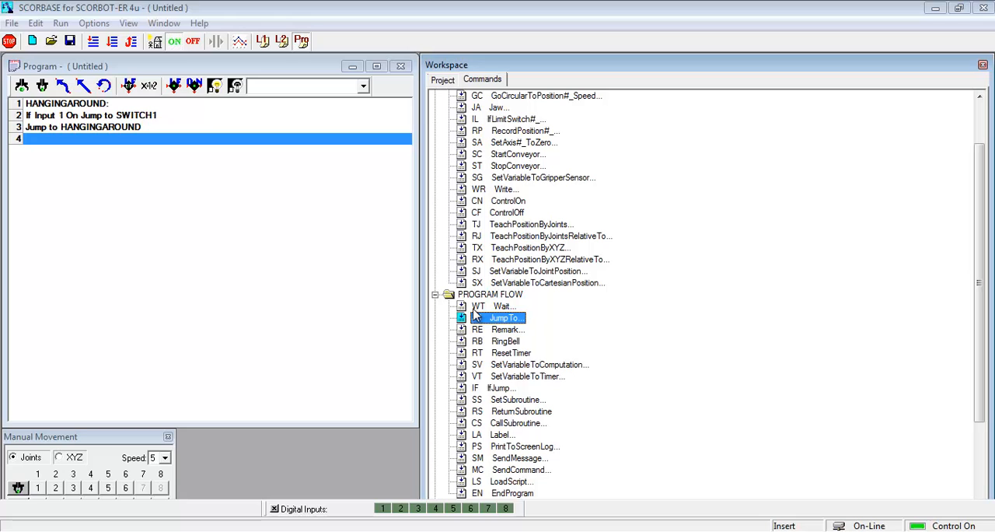
pyautogui.moveTo(480, 206)
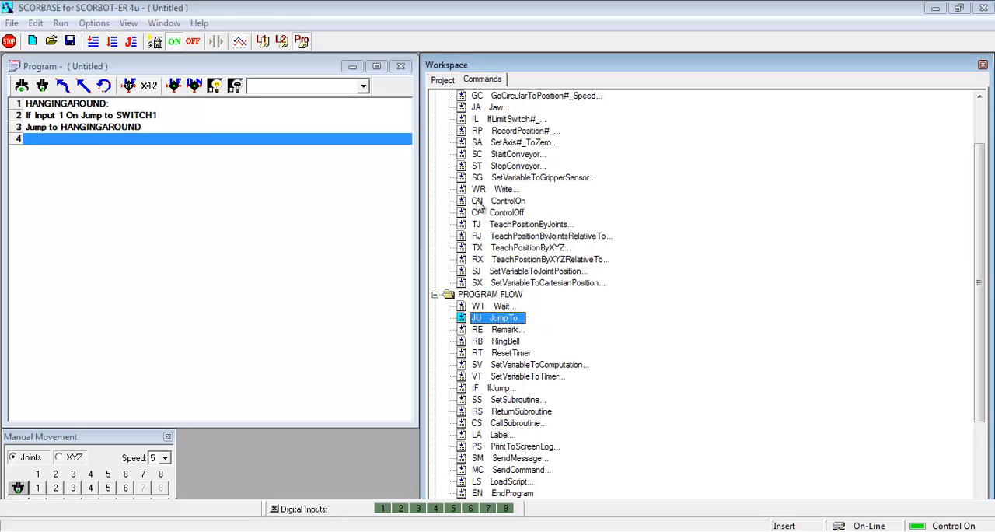
pyautogui.scroll(3)
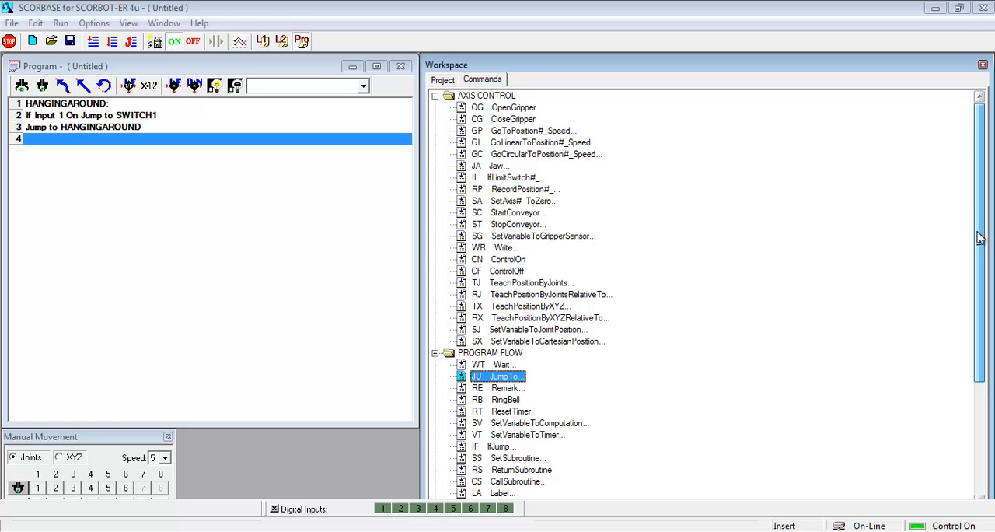
pyautogui.scroll(-3)
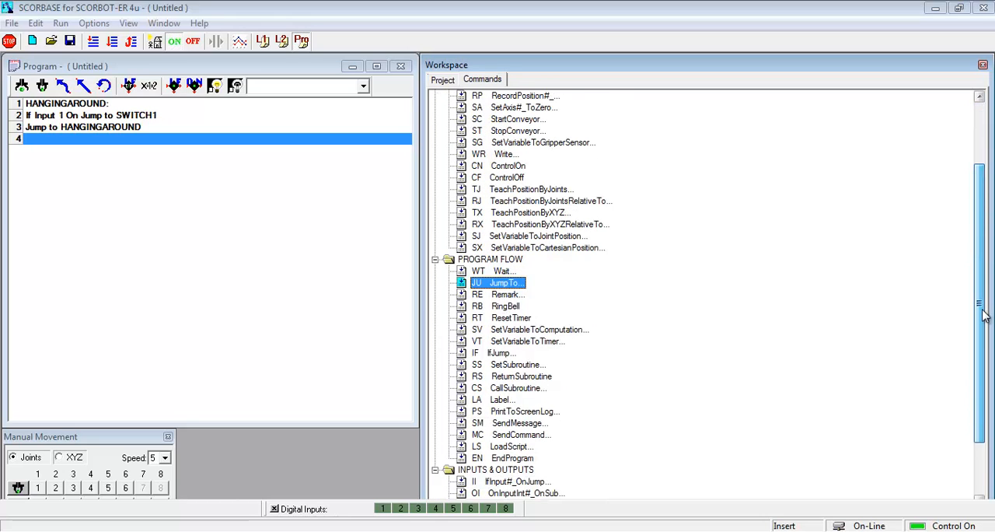
pyautogui.scroll(3)
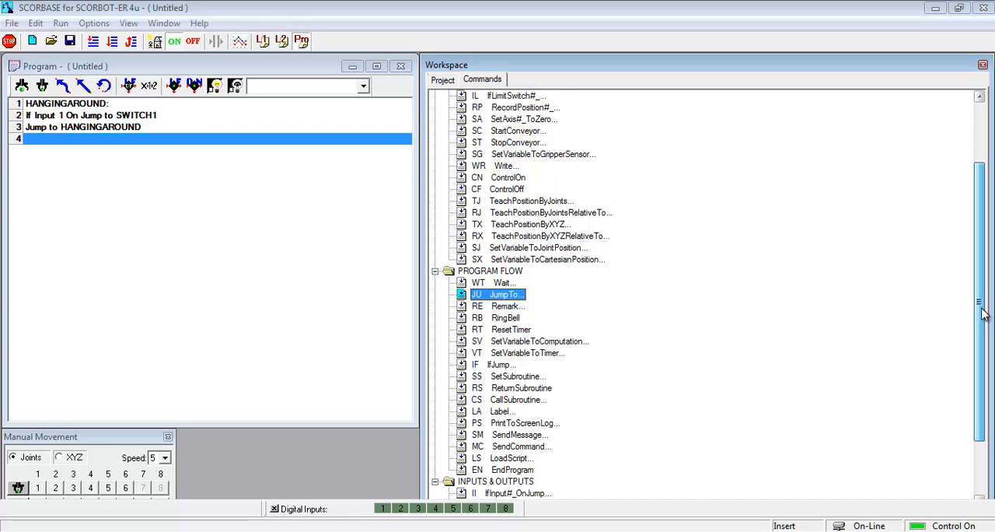
pyautogui.scroll(3)
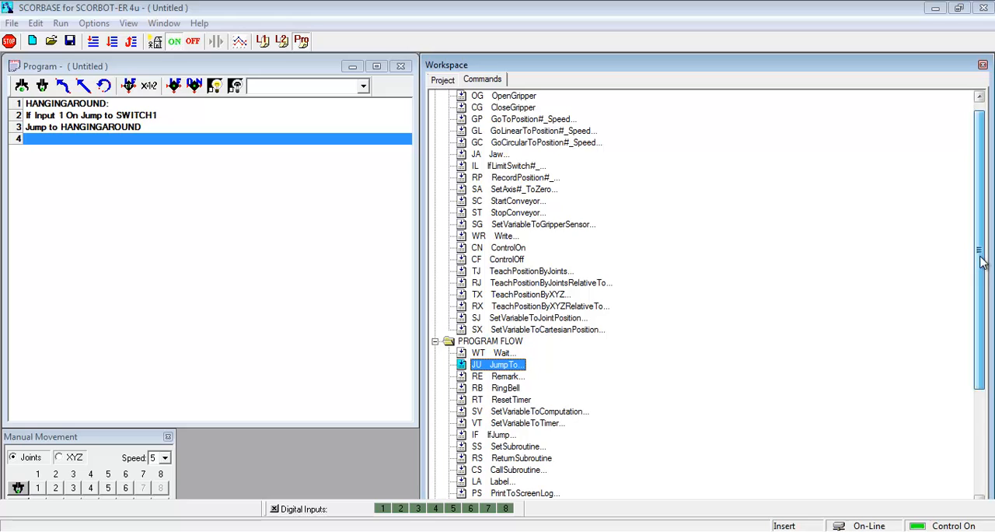
# Add Open Gripper, Go to Position 10 Speed 5, and Close Gripper as lines 4-6
pyautogui.doubleClick(513, 94)
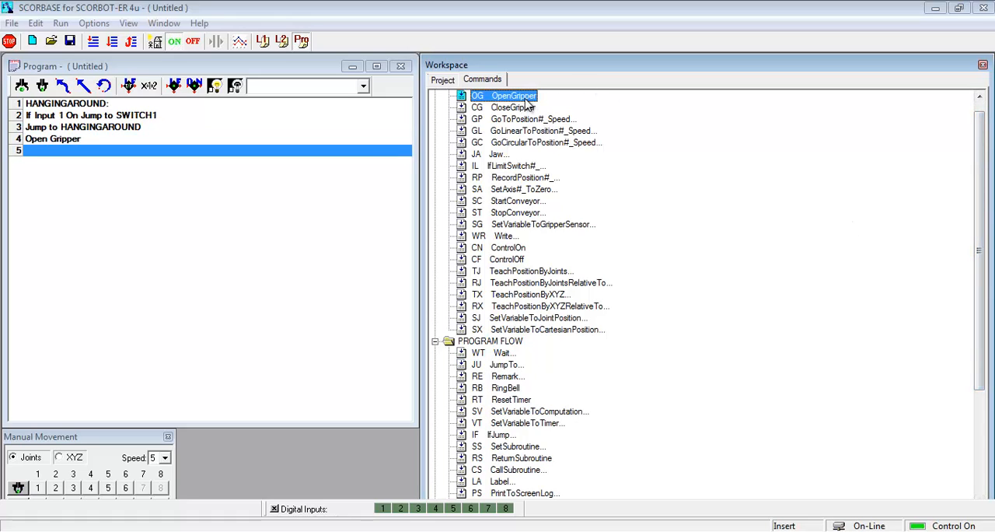
pyautogui.doubleClick(532, 119)
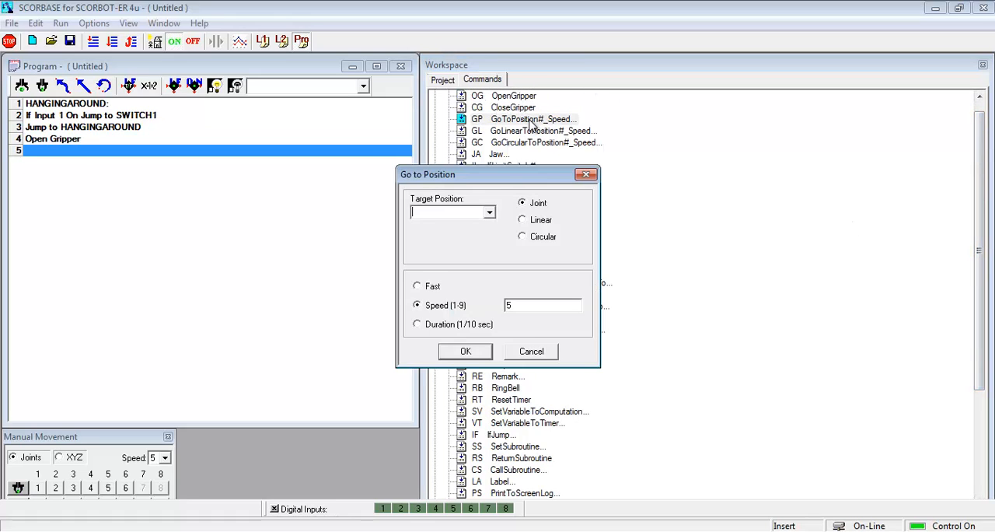
pyautogui.click(490, 212)
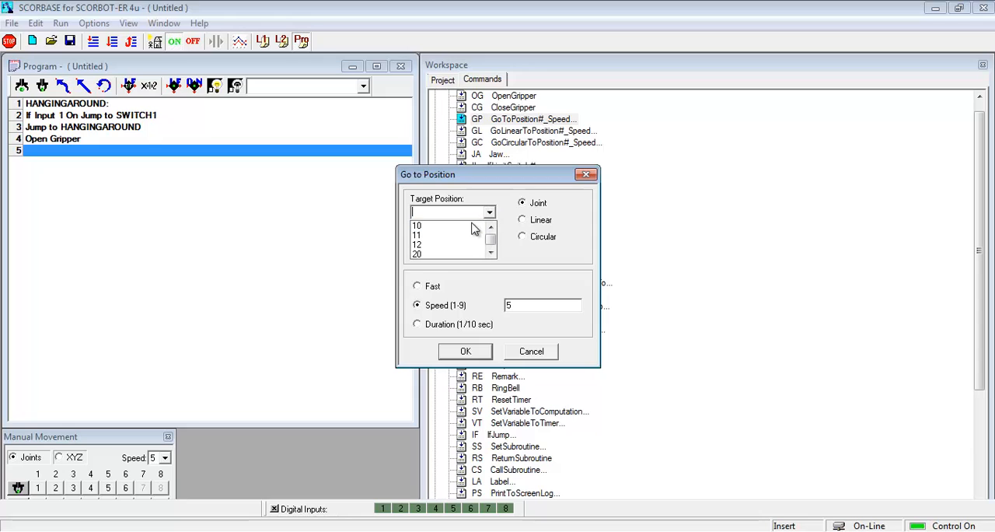
pyautogui.click(417, 226)
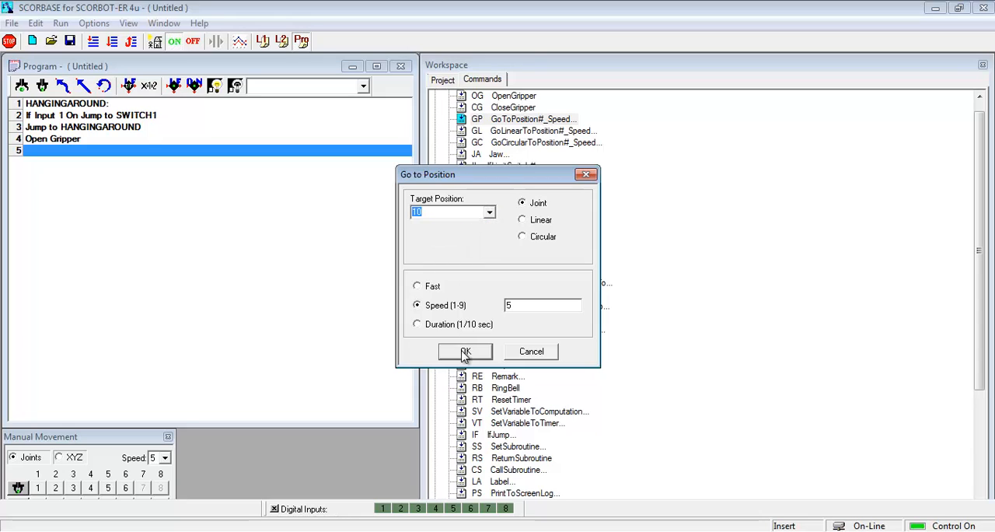
pyautogui.click(465, 351)
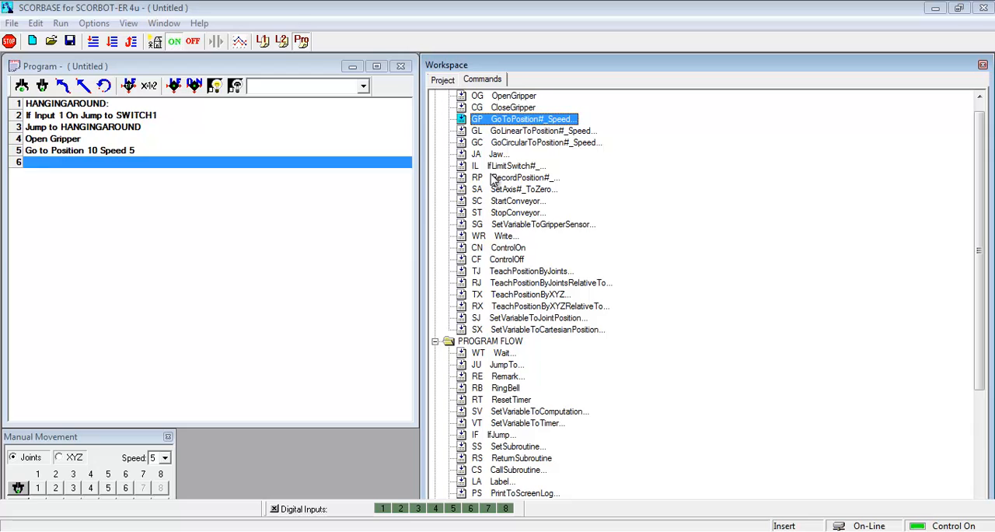
pyautogui.doubleClick(513, 106)
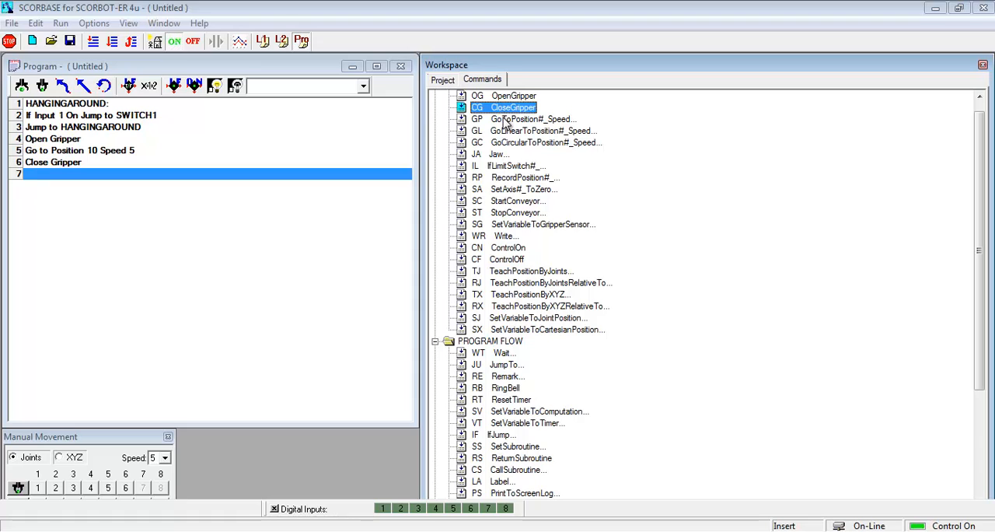
# Add line 7: Go to Position 99 Speed 5
pyautogui.doubleClick(533, 118)
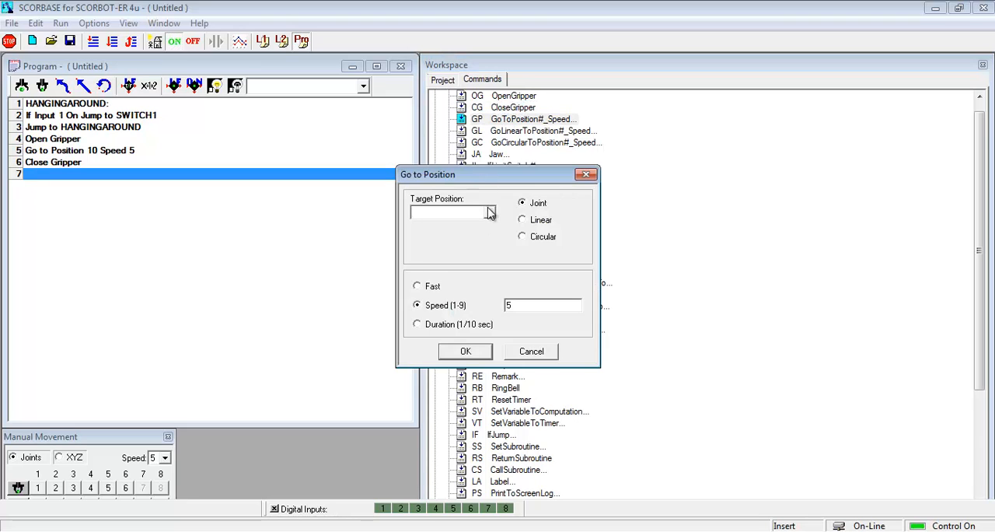
pyautogui.click(490, 212)
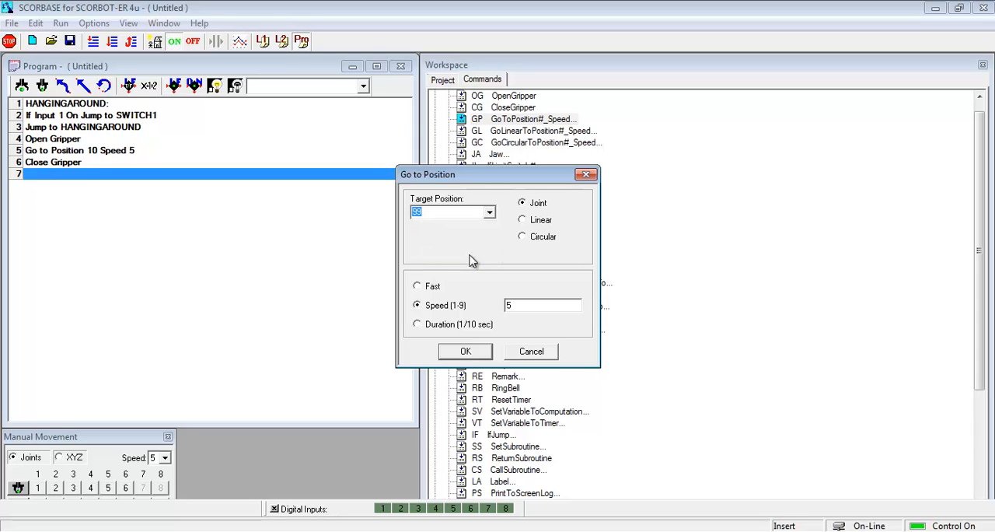
pyautogui.click(465, 350)
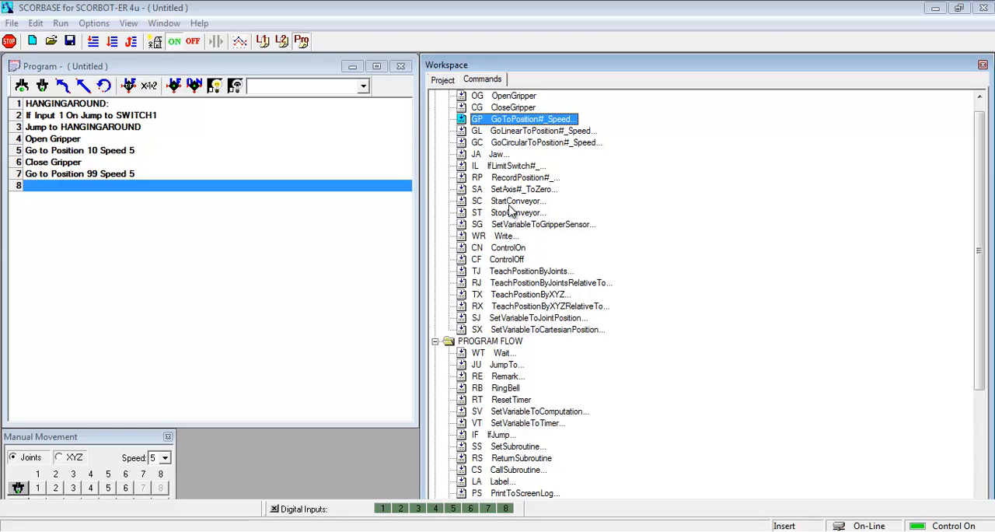
pyautogui.moveTo(513, 373)
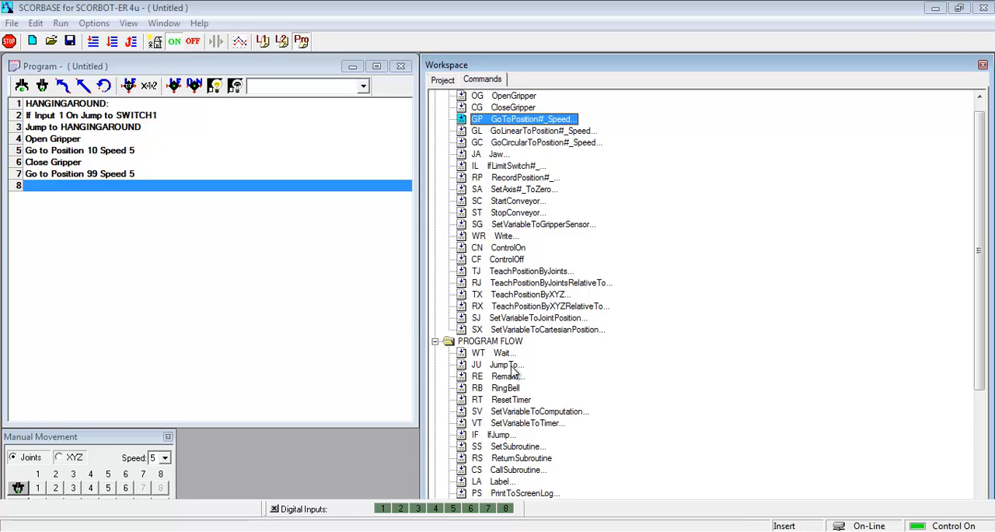
# Add line 8: Jump to HANGINGAROUND, then select line 4 Open Gripper as insertion point
pyautogui.doubleClick(504, 364)
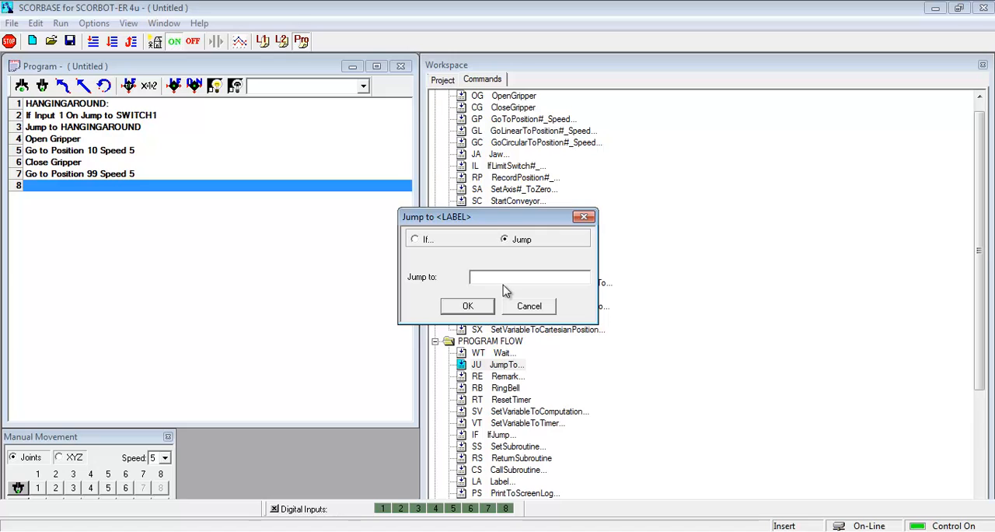
pyautogui.write('HANGING')
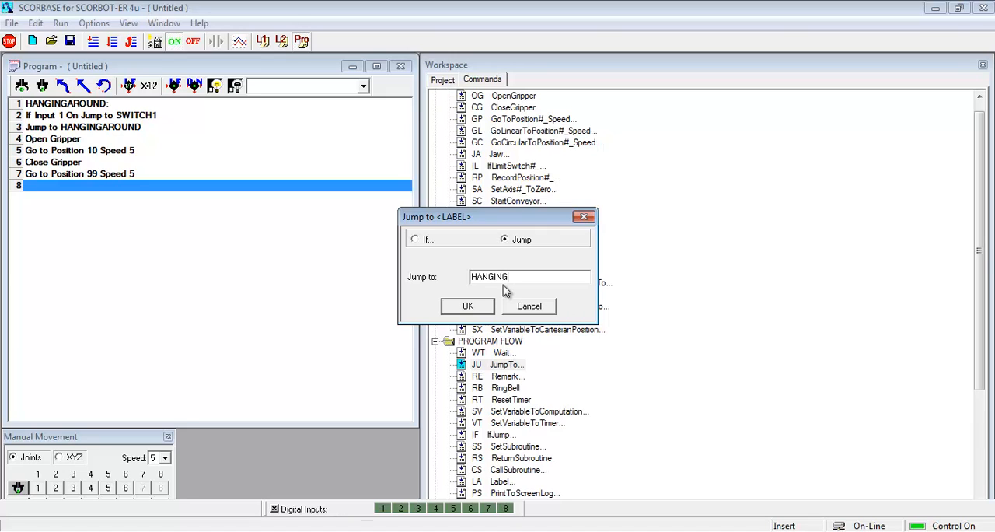
pyautogui.write('AROUND')
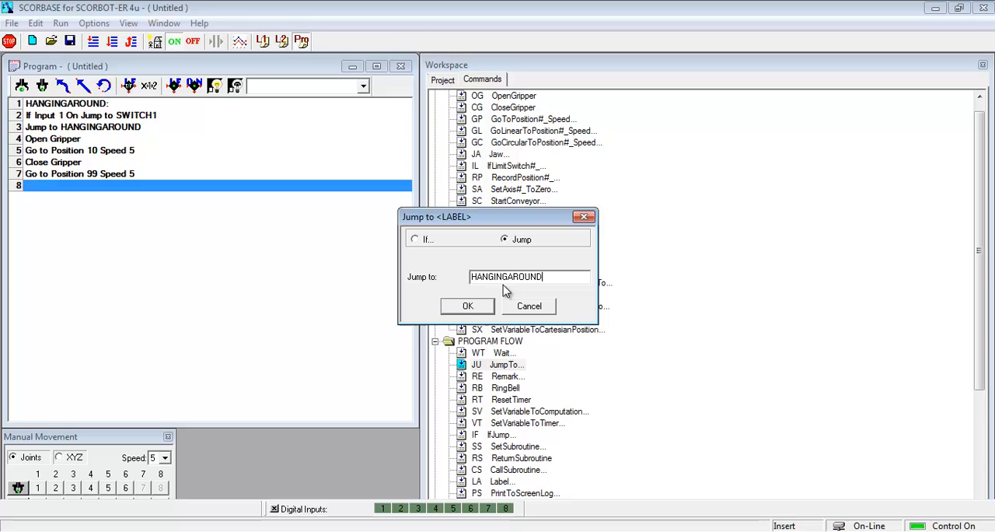
pyautogui.click(467, 305)
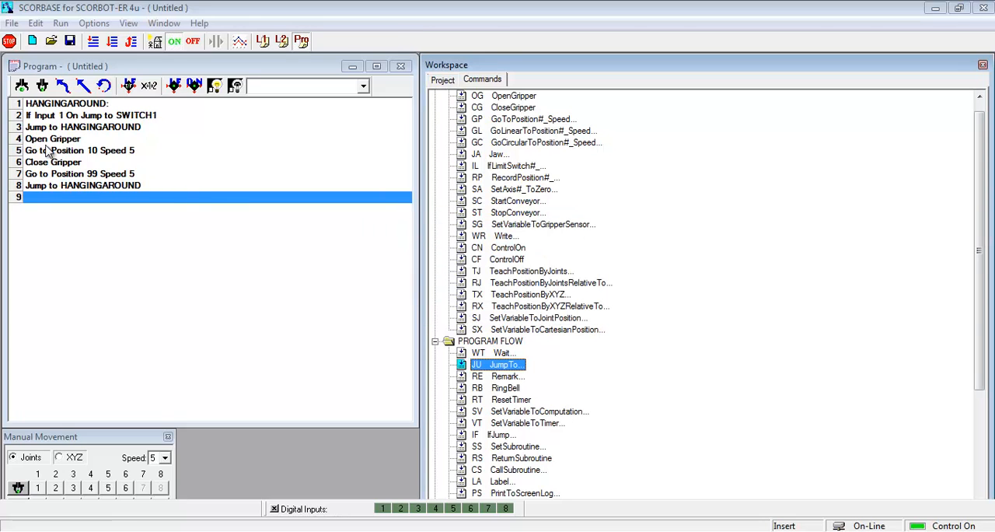
pyautogui.click(53, 138)
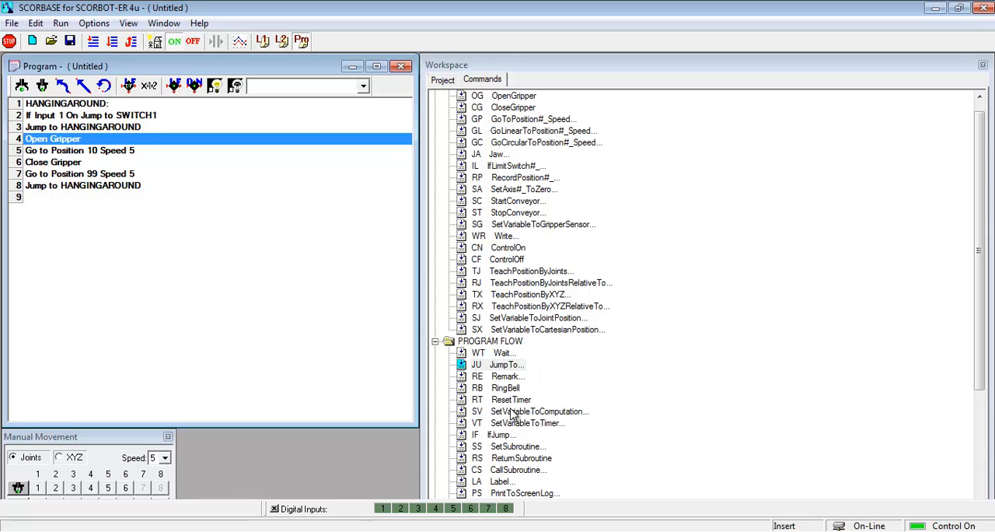
pyautogui.moveTo(517, 487)
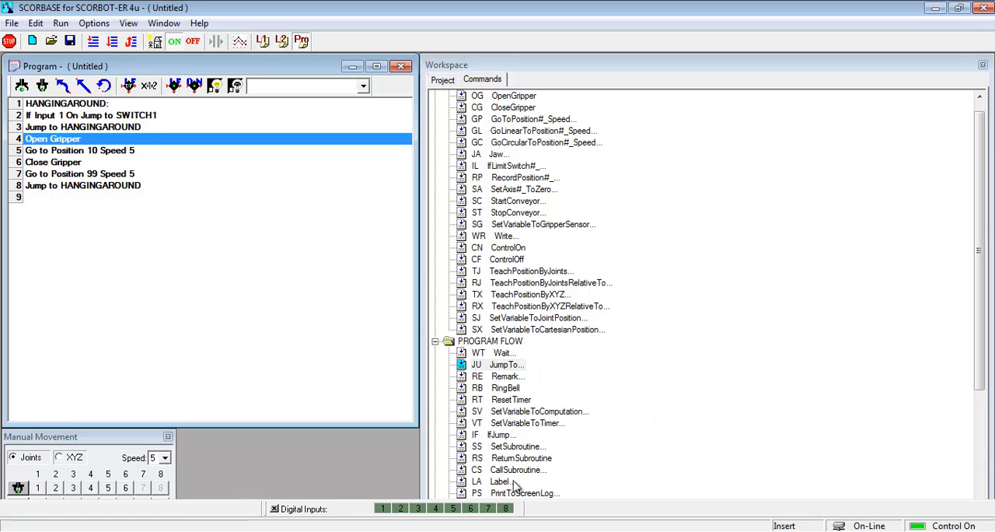
# Insert the label SWITCH1 at line 4 ahead of Open Gripper
pyautogui.doubleClick(500, 481)
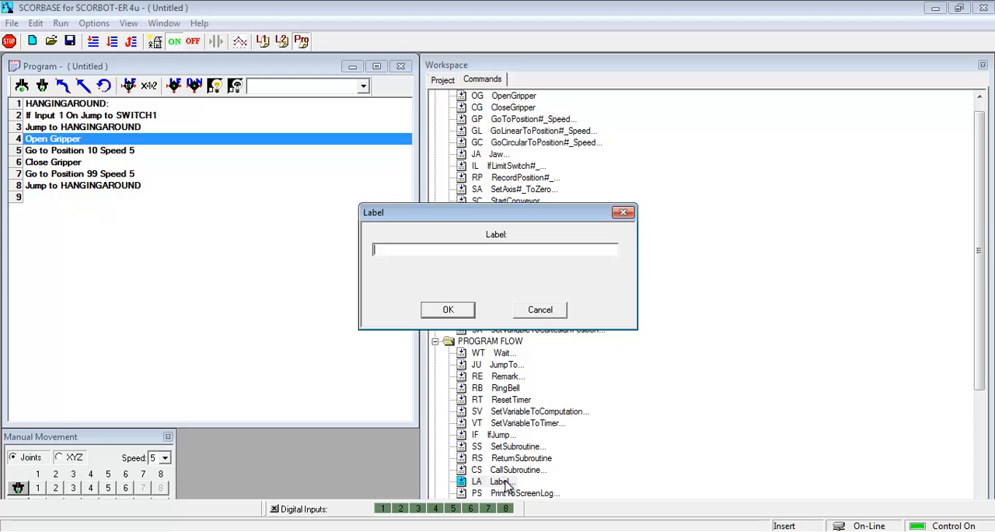
pyautogui.write('SWIT')
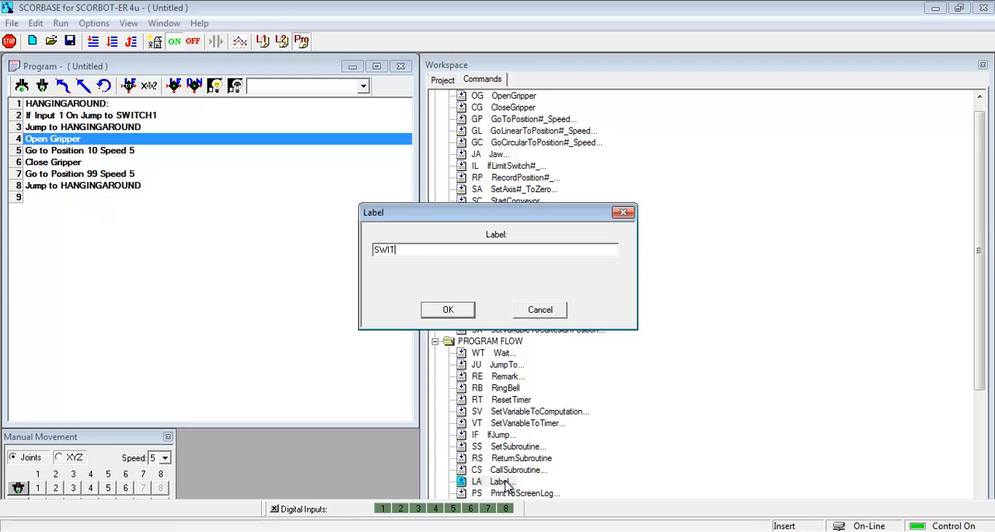
pyautogui.write('CH1')
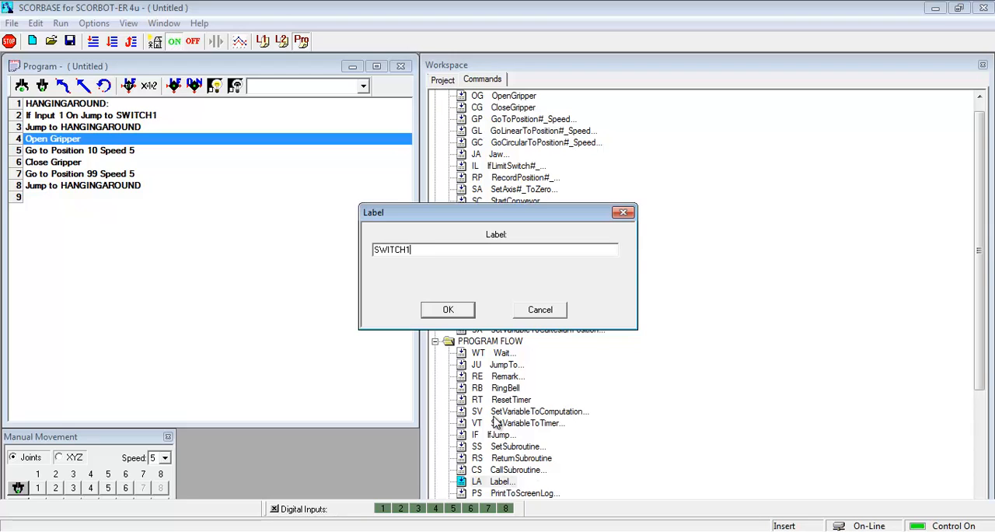
pyautogui.click(448, 309)
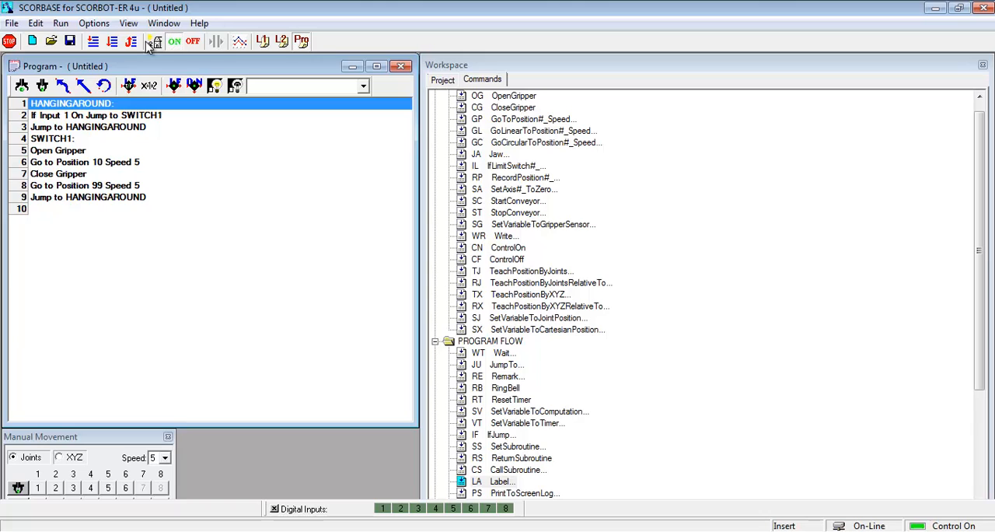
pyautogui.moveTo(112, 42)
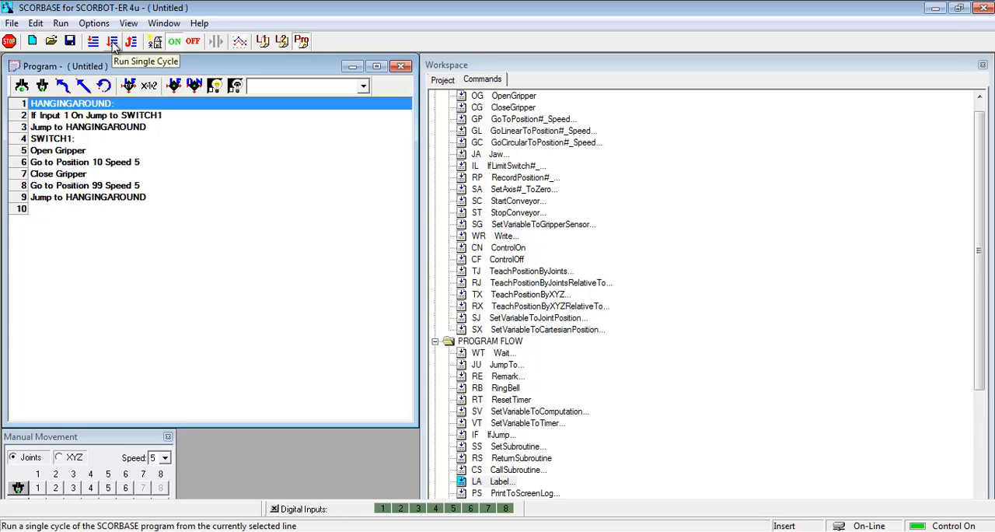
# Run a single cycle of the nine-line program so the robot steps through its position moves
pyautogui.click(113, 40)
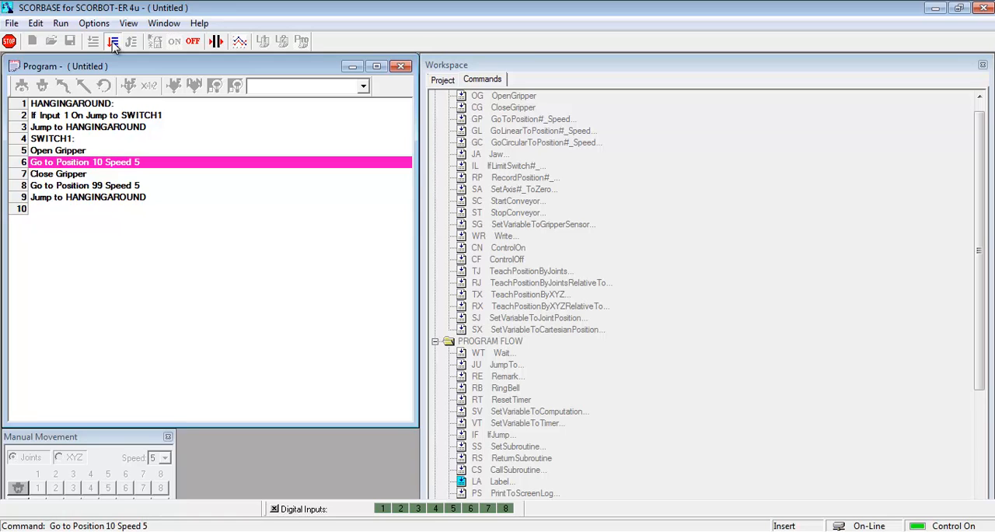
pyautogui.click(58, 173)
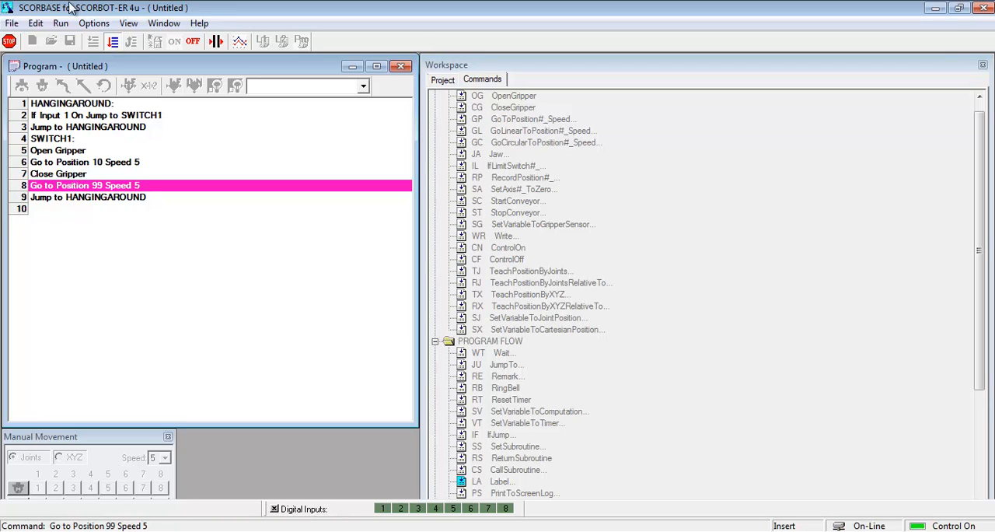
pyautogui.moveTo(113, 32)
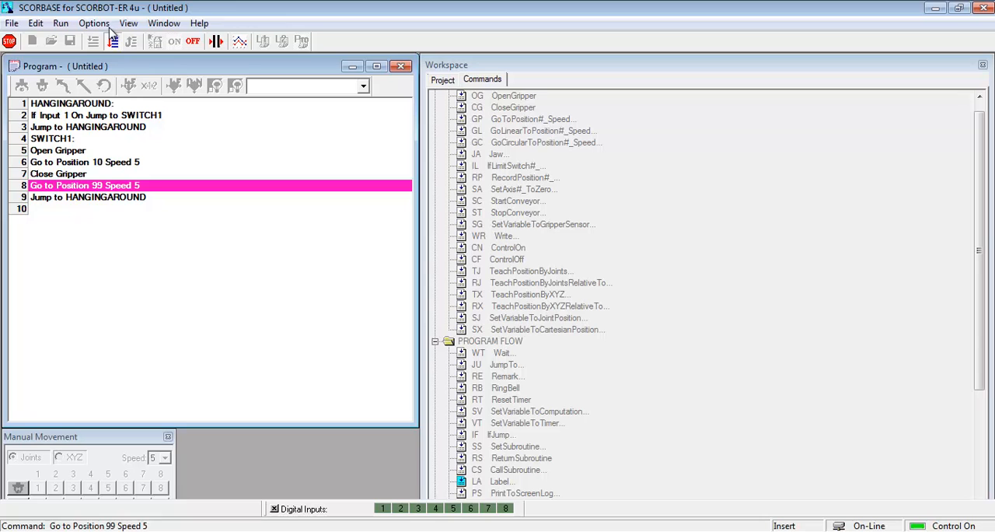